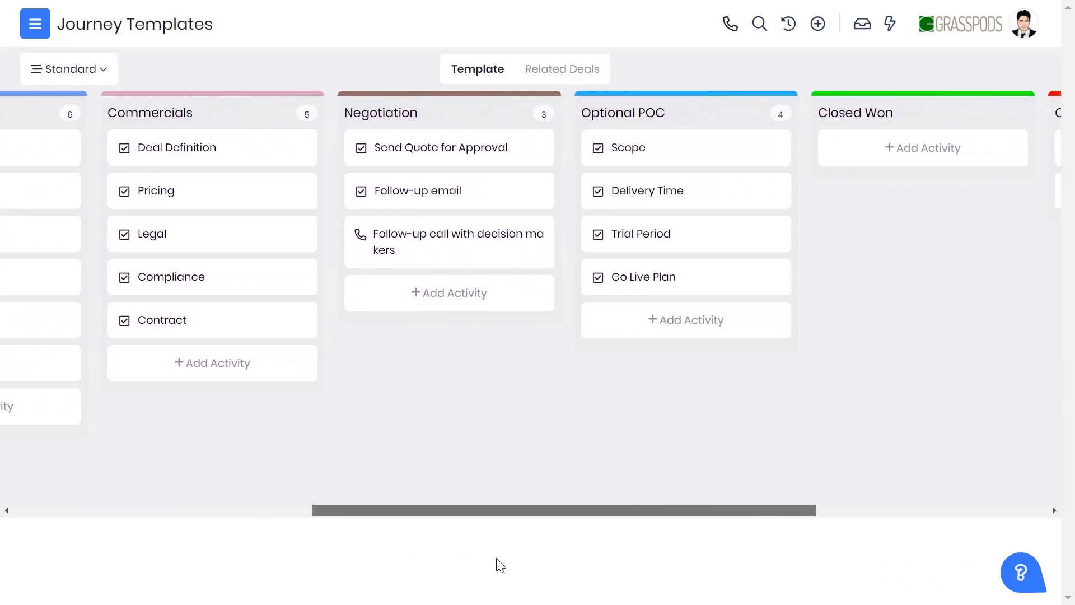
Start adding an activity to the New stage from the bottom of its column
scroll("right", 3)
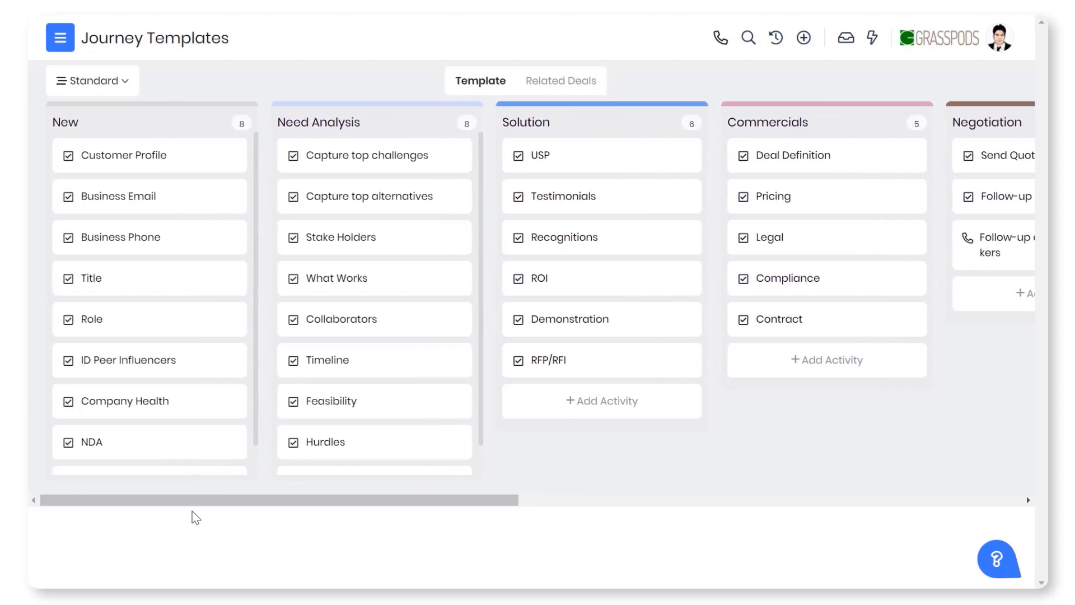
mouse_move(144, 363)
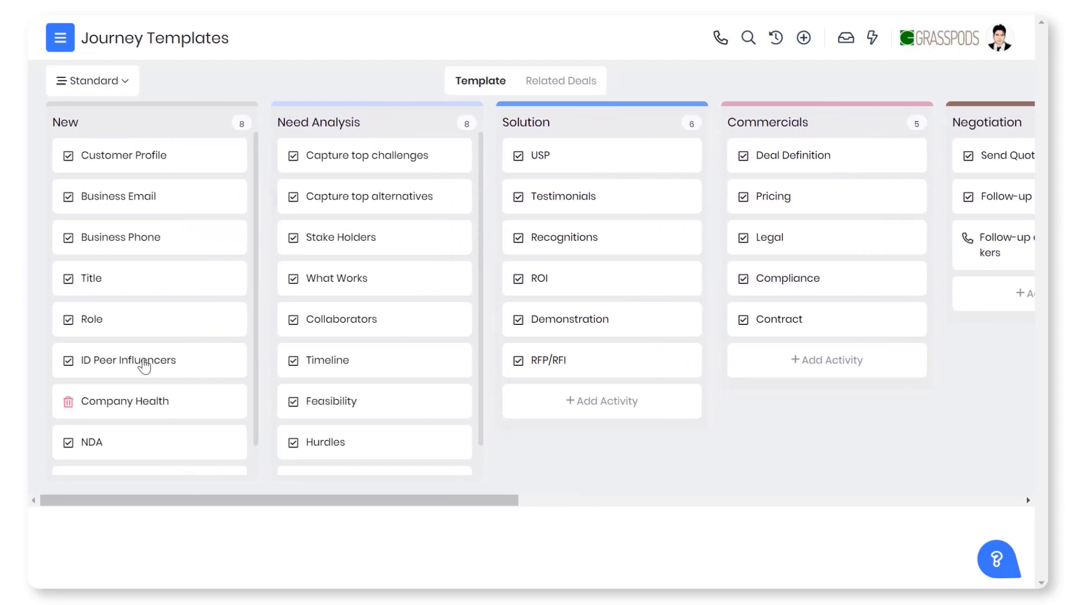
left_click(92, 80)
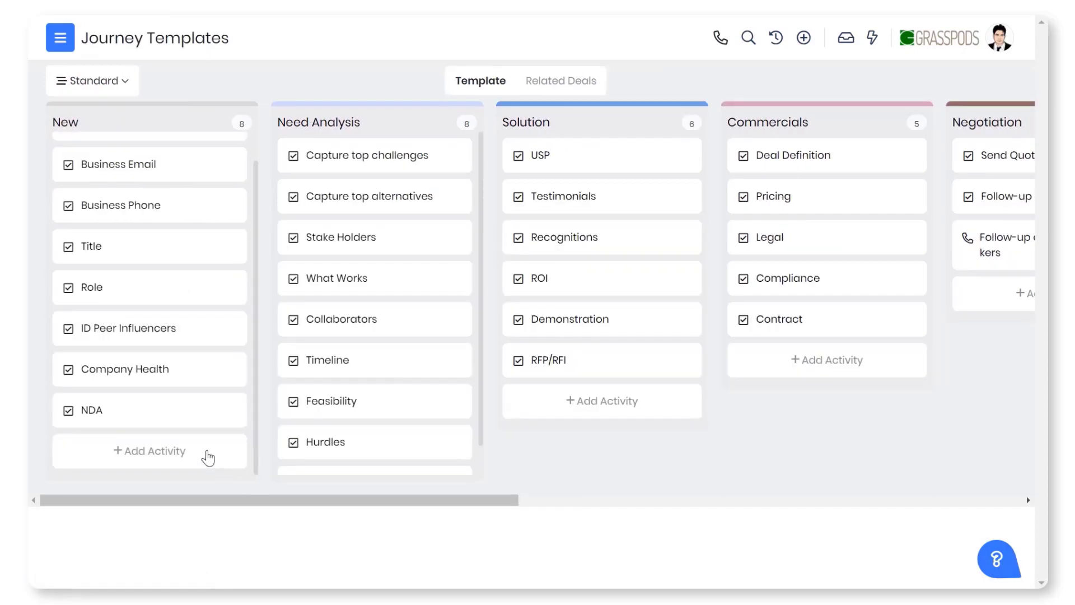
left_click(150, 451)
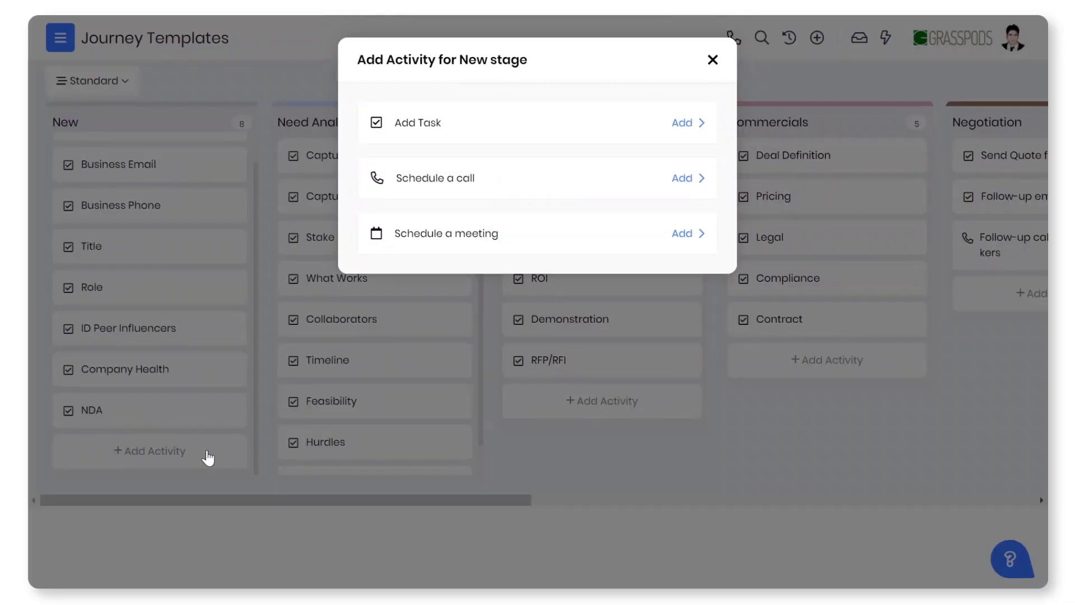
Add a stage task and make Follow-up email depend on Demonstration with a delay measured in hours
left_click(712, 60)
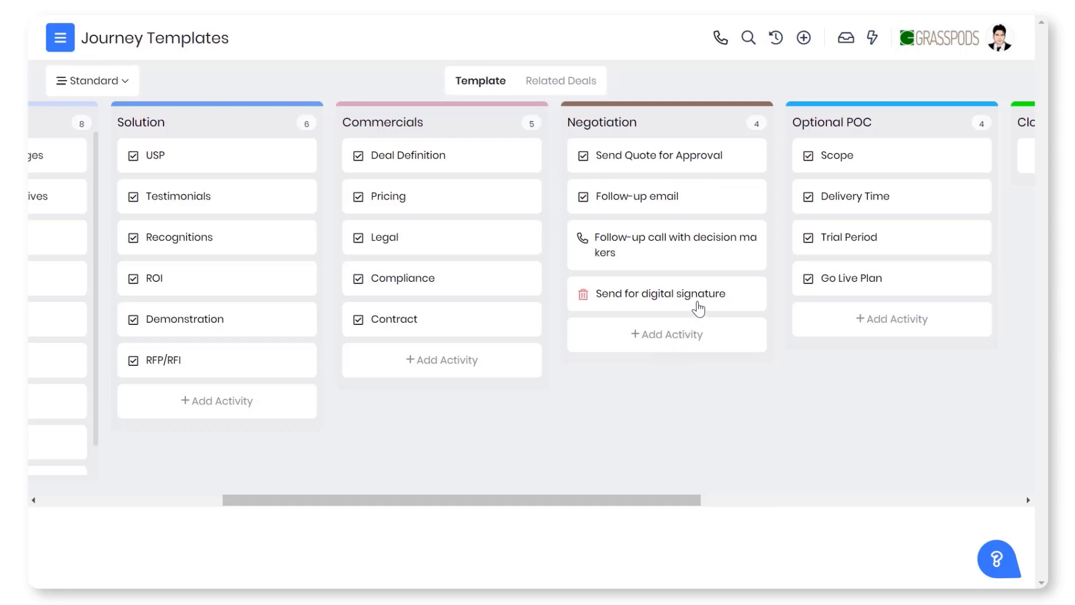
left_click(657, 293)
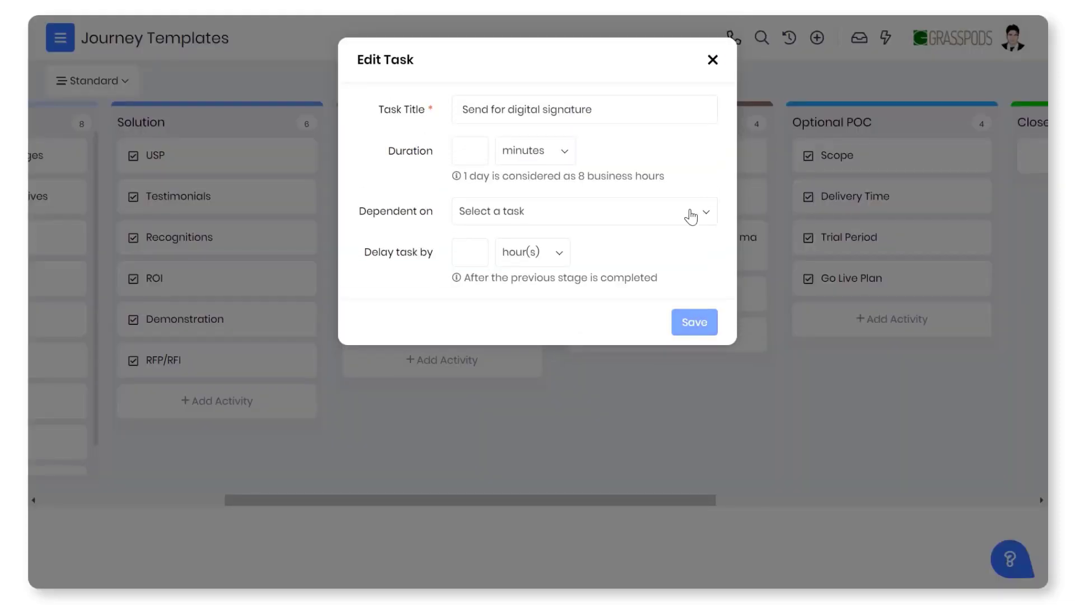
left_click(705, 211)
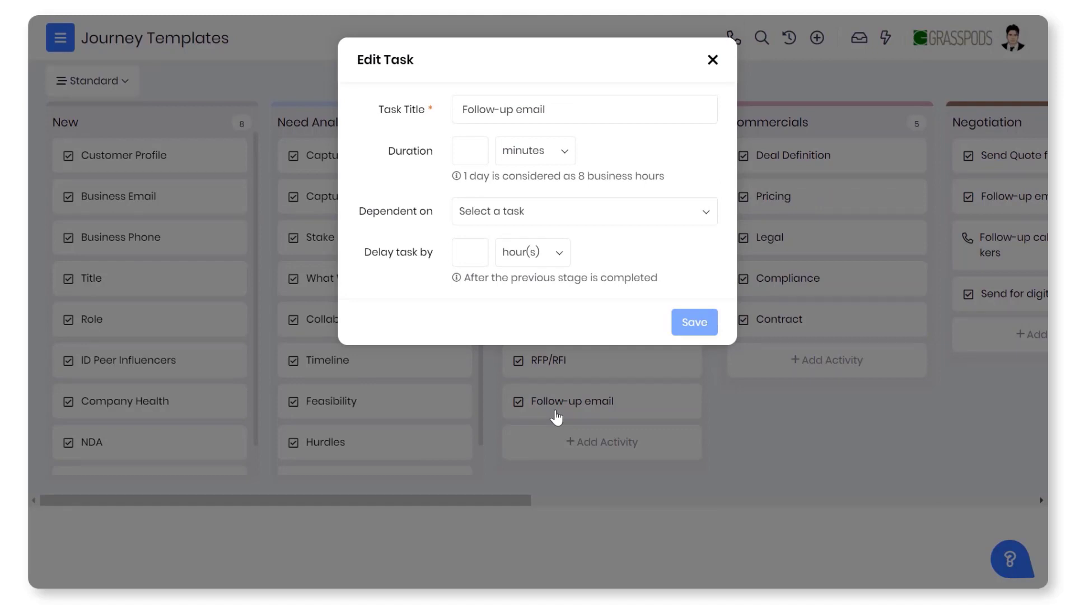
left_click(583, 210)
type("1")
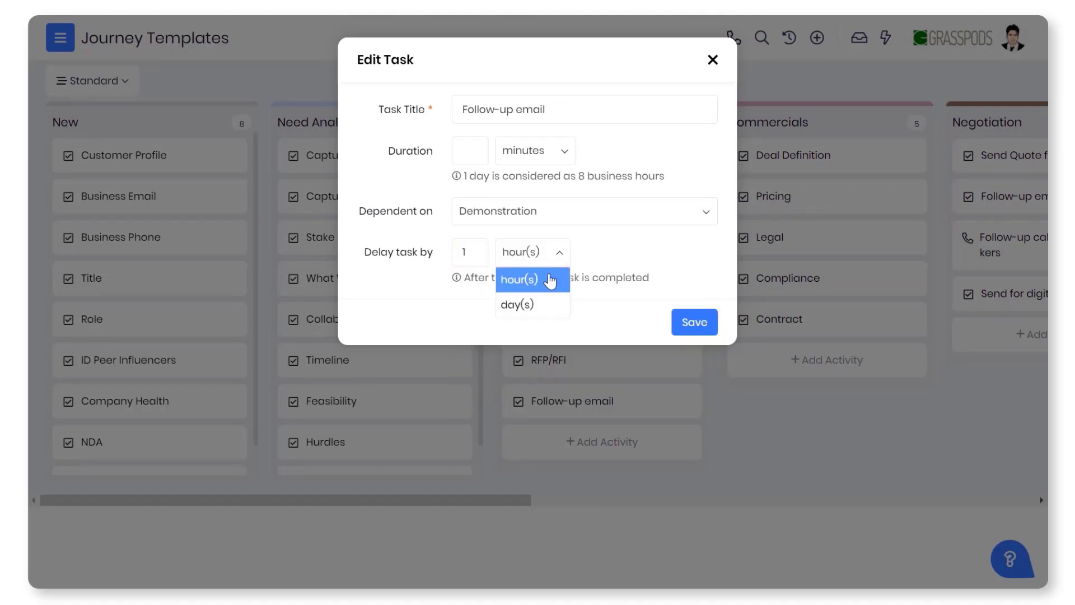
left_click(712, 60)
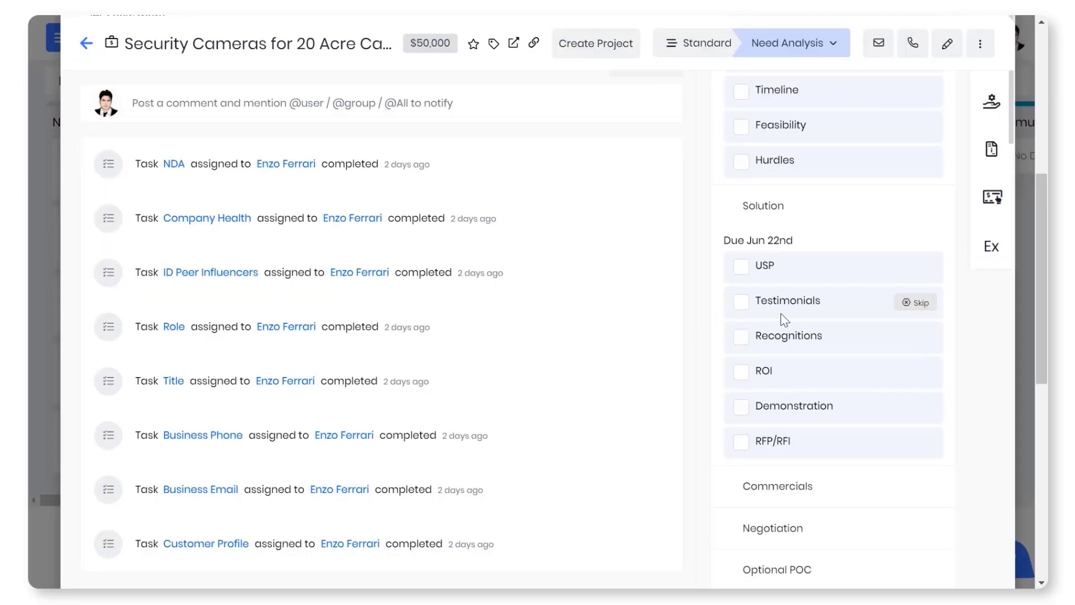
mouse_move(924, 313)
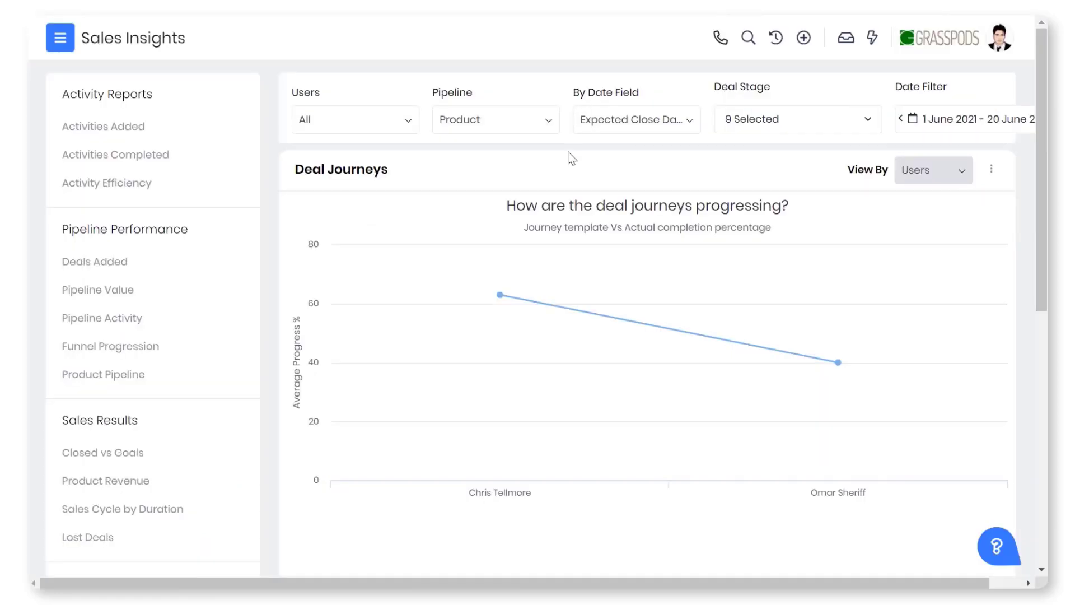
mouse_move(498, 295)
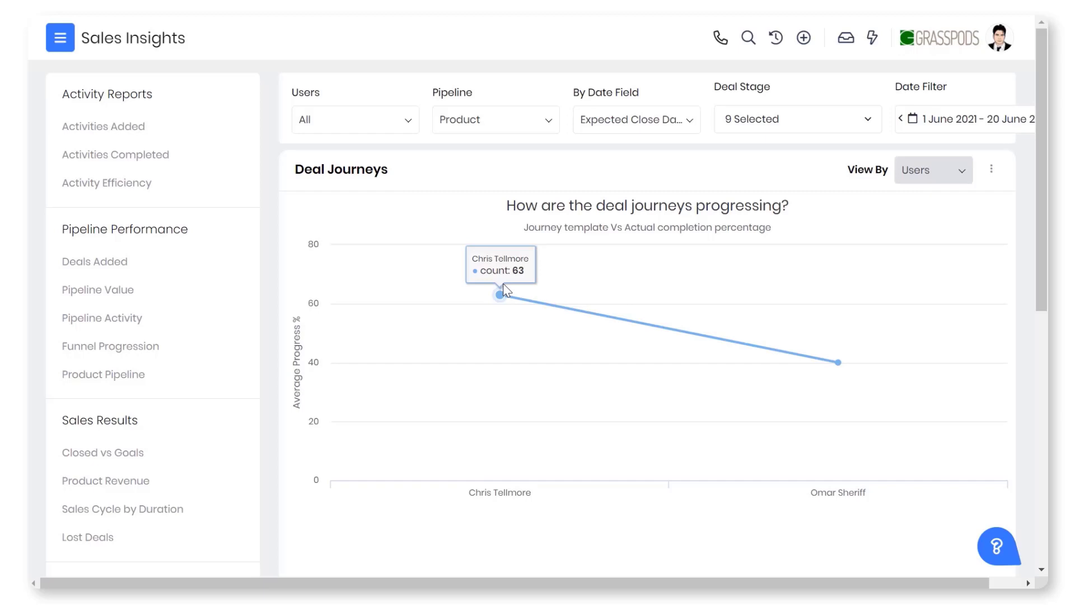
mouse_move(408, 103)
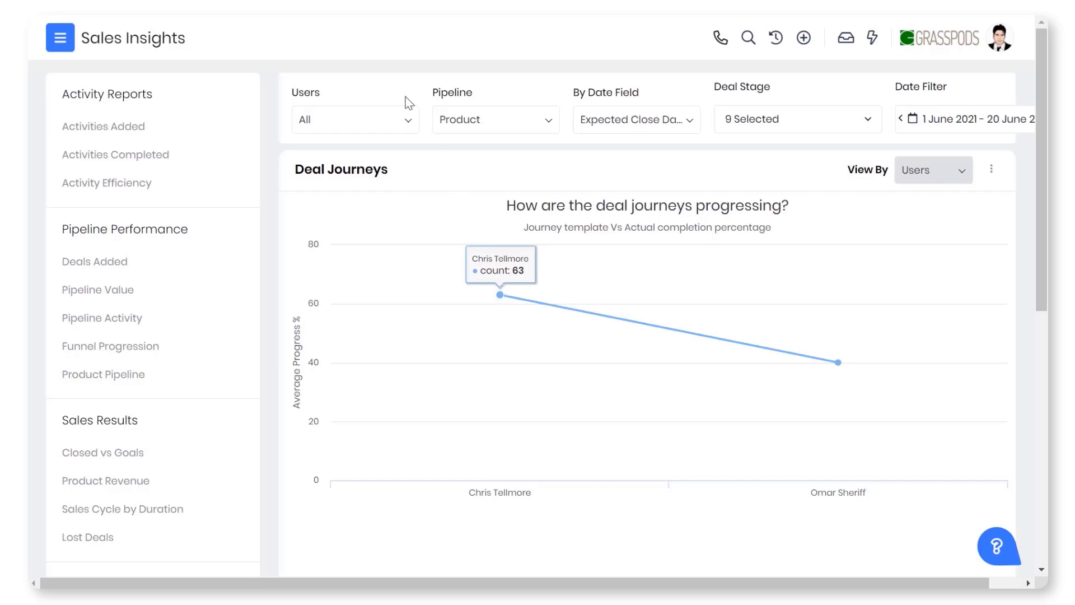